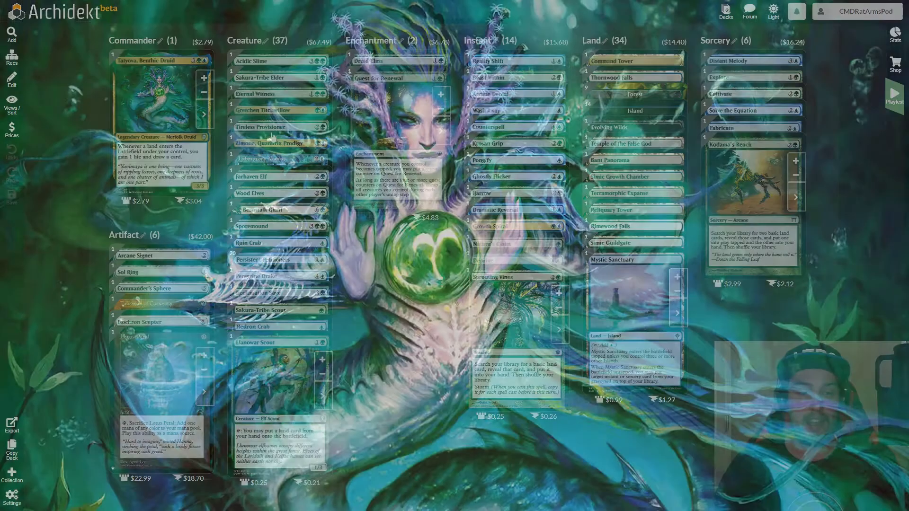
View the details of Arcane Signet, Sol Ring and Commander's Sphere.
{"action": "left_click", "coordinate": [161, 98]}
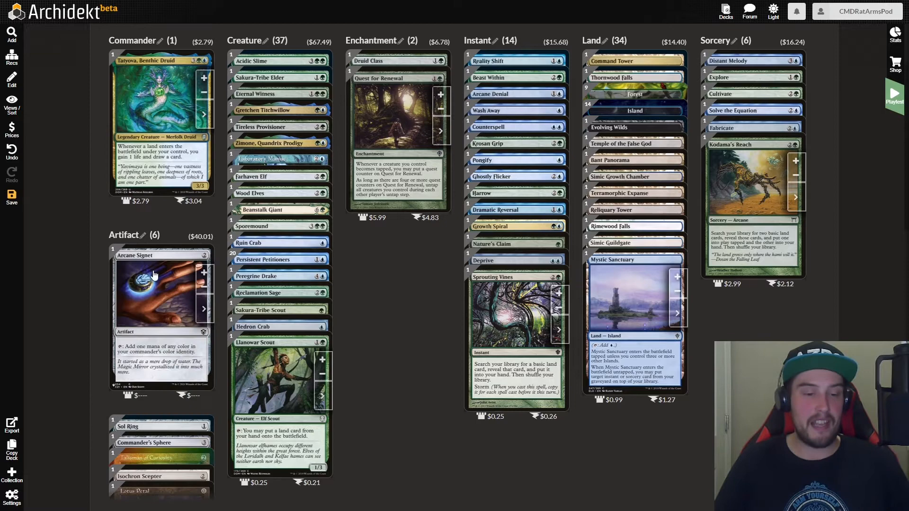
{"action": "left_click", "coordinate": [161, 284]}
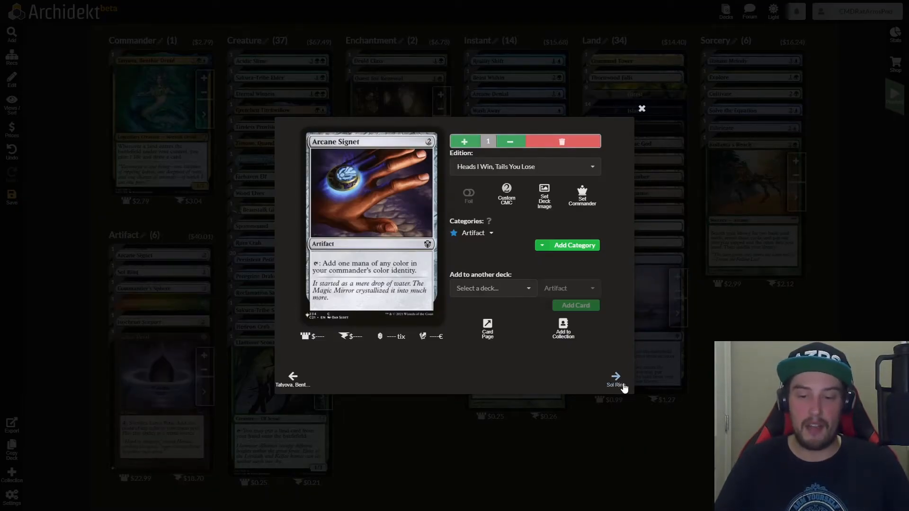
{"action": "left_click", "coordinate": [615, 376]}
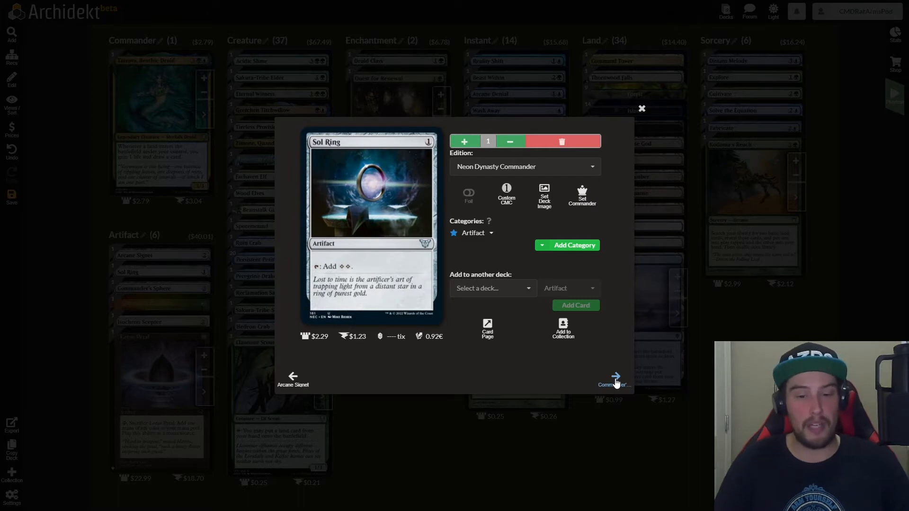
{"action": "left_click", "coordinate": [616, 376]}
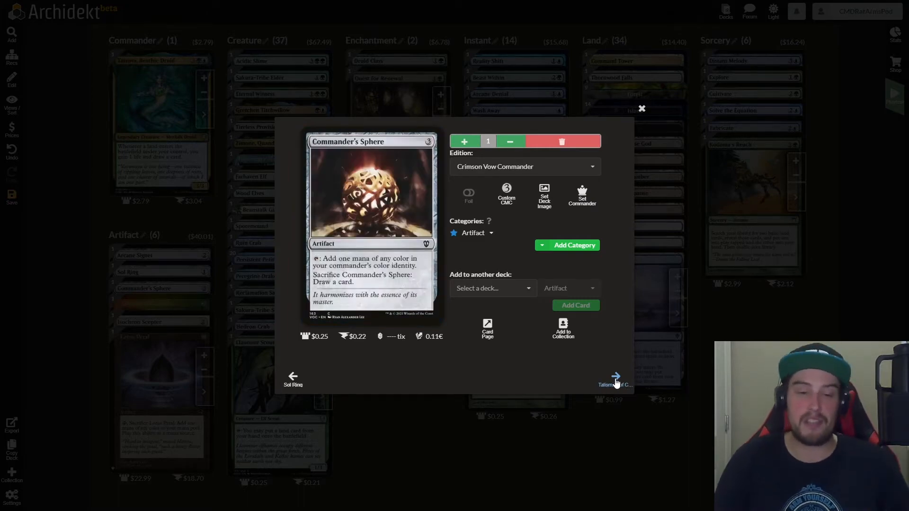
Continue through Talisman of Curiosity and Isochron Scepter to Lotus Petal.
{"action": "left_click", "coordinate": [615, 376]}
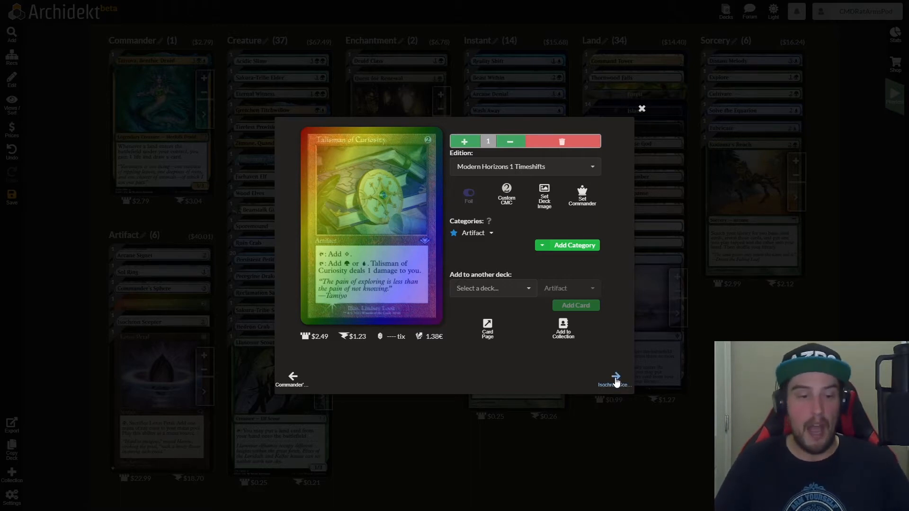
{"action": "left_click", "coordinate": [615, 375]}
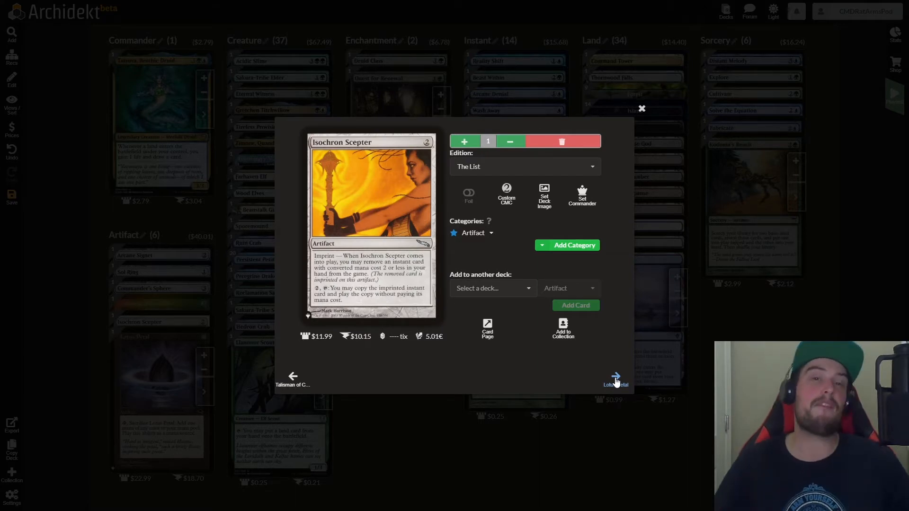
{"action": "left_click", "coordinate": [614, 377]}
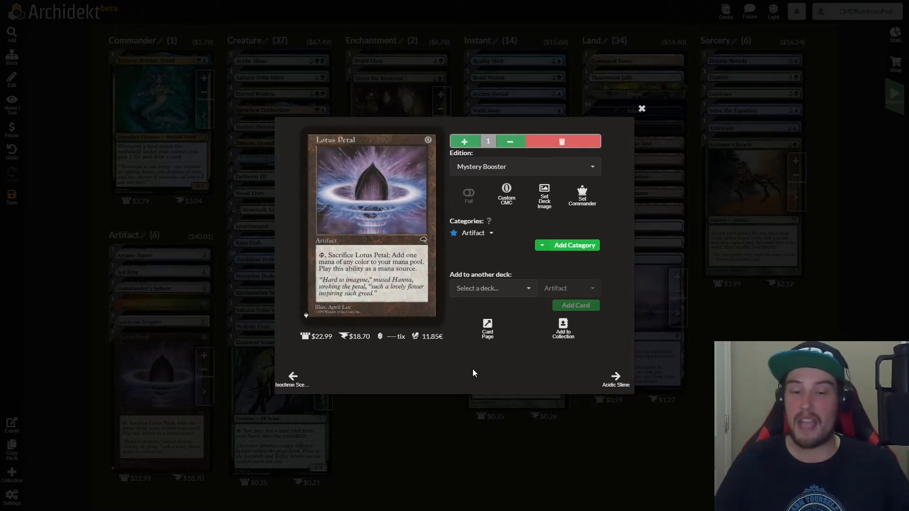
{"action": "mouse_move", "coordinate": [644, 110]}
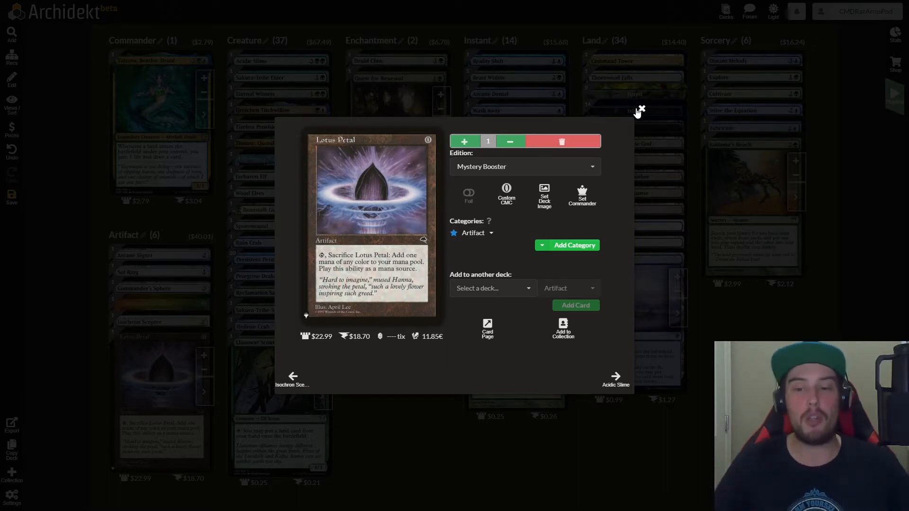
Close Lotus Petal and review Acidic Slime, Sakura-Tribe Elder, Eternal Witness and Gretchen Titchwillow.
{"action": "left_click", "coordinate": [641, 110]}
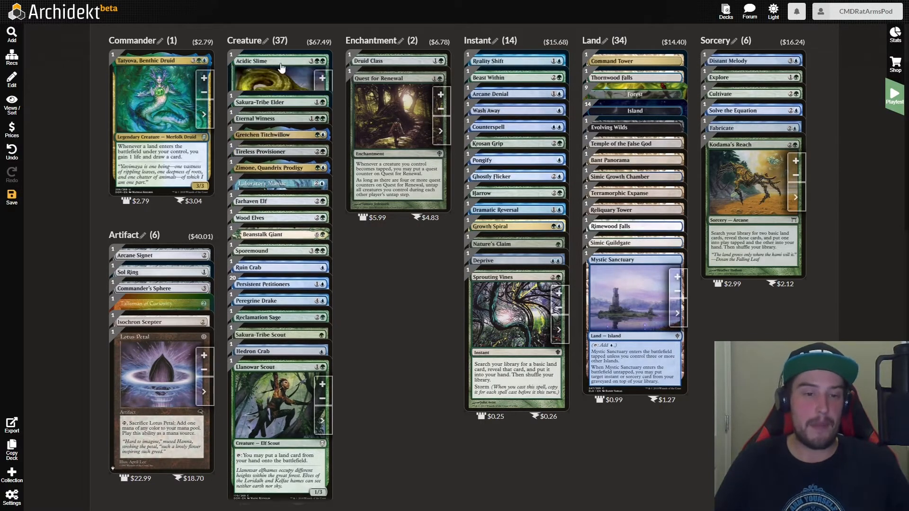
{"action": "left_click", "coordinate": [261, 61]}
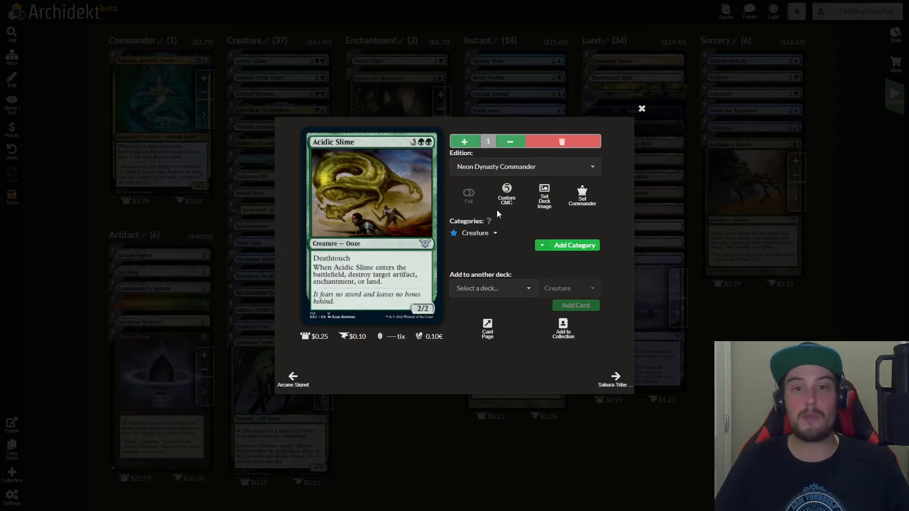
{"action": "mouse_move", "coordinate": [506, 194]}
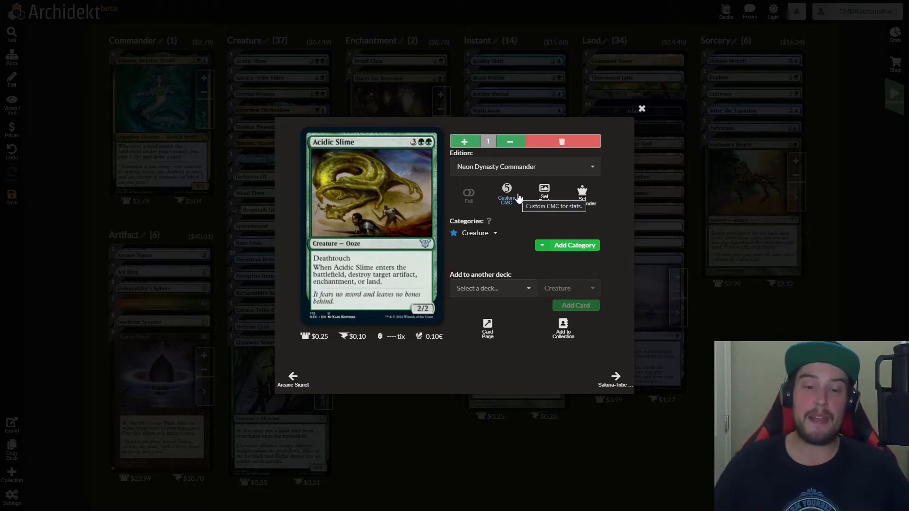
{"action": "left_click", "coordinate": [615, 376]}
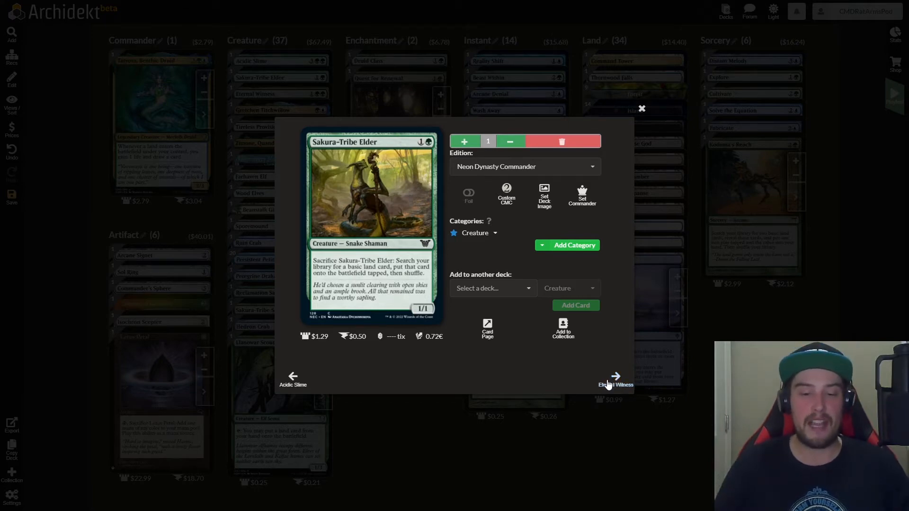
{"action": "left_click", "coordinate": [615, 377]}
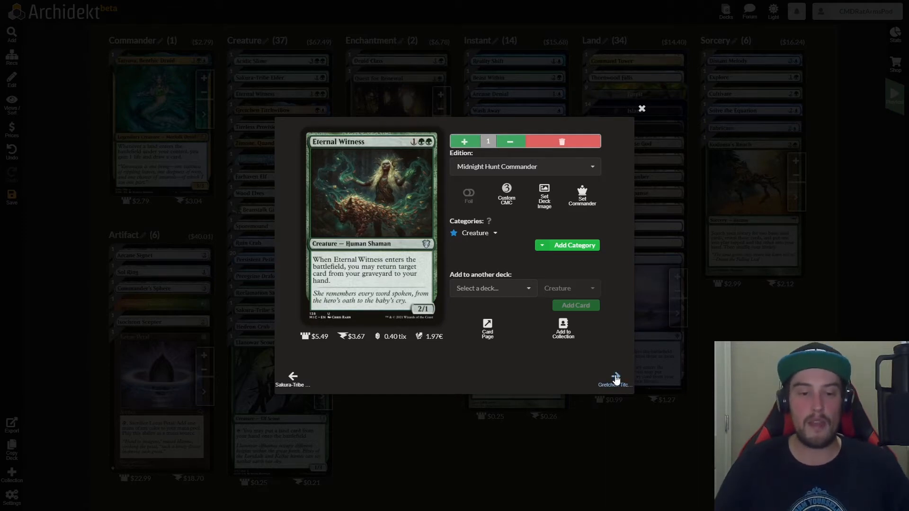
{"action": "left_click", "coordinate": [615, 376]}
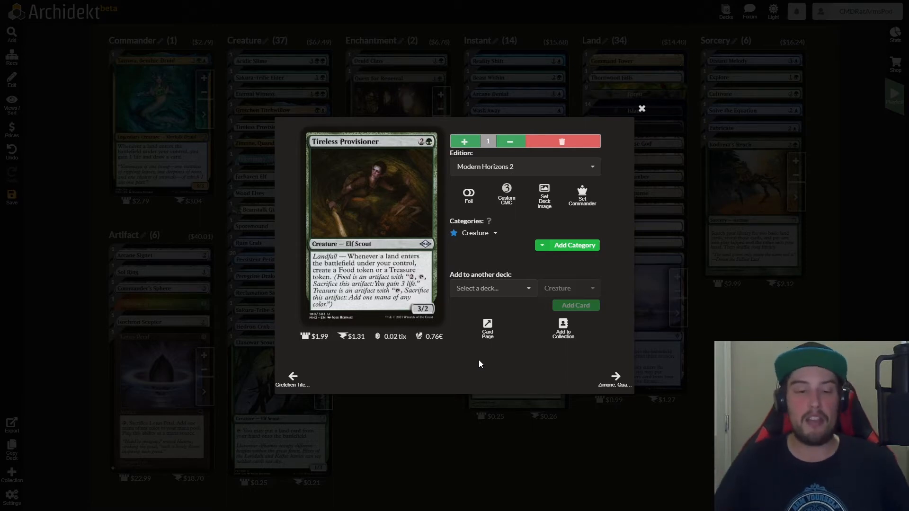
{"action": "mouse_move", "coordinate": [513, 401]}
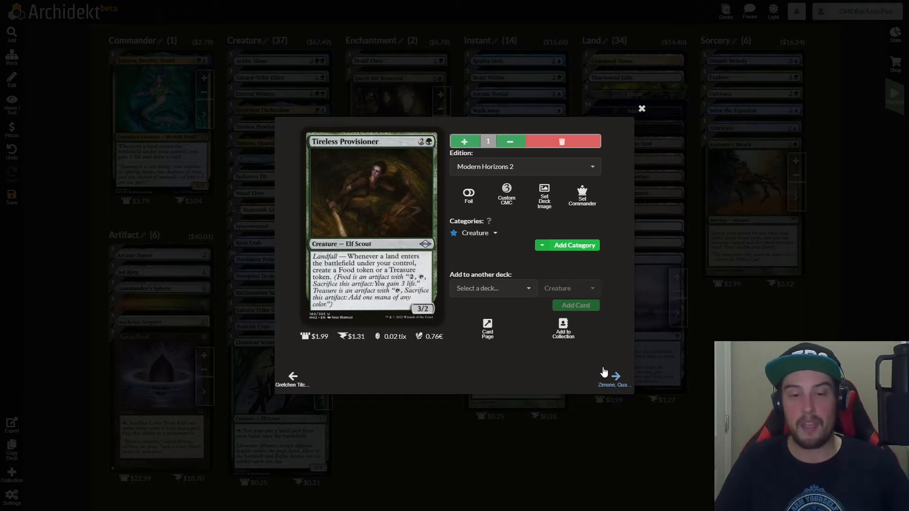
Review Zimone, Quandrix Prodigy, Laboratory Maniac and Farhaven Elf.
{"action": "left_click", "coordinate": [616, 376]}
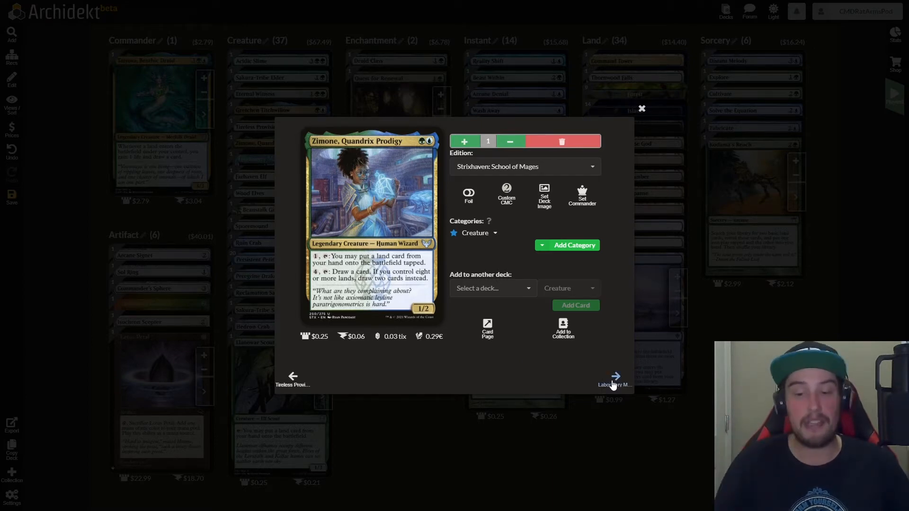
{"action": "left_click", "coordinate": [615, 375]}
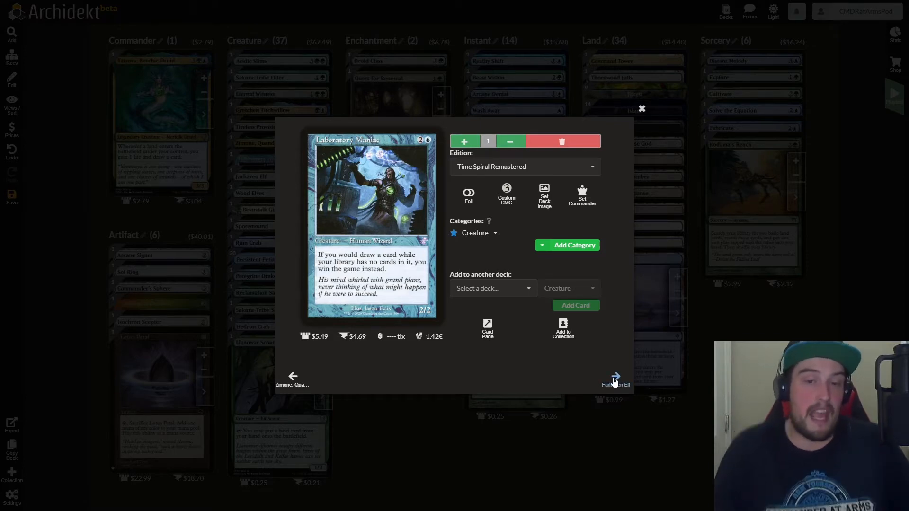
{"action": "left_click", "coordinate": [615, 376]}
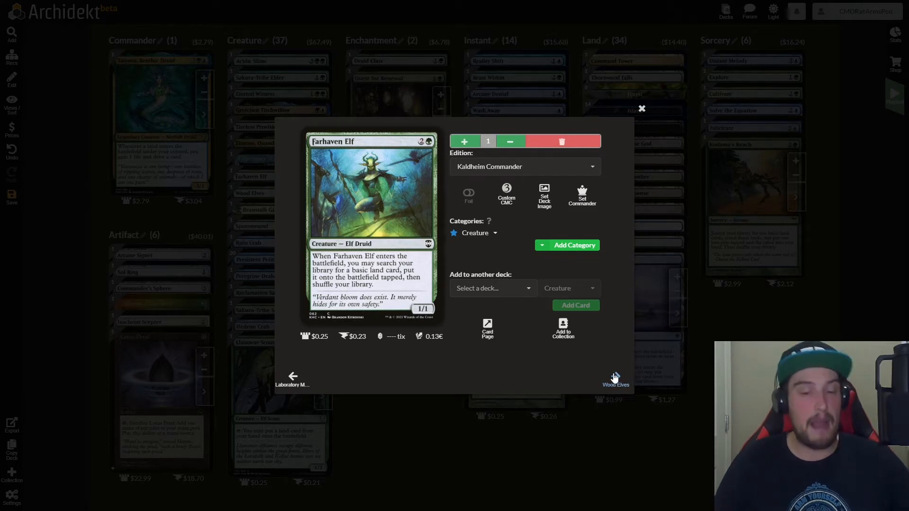
Review Wood Elves and Beanstalk Giant, ending on Sporemound from Commander Legends.
{"action": "left_click", "coordinate": [615, 375]}
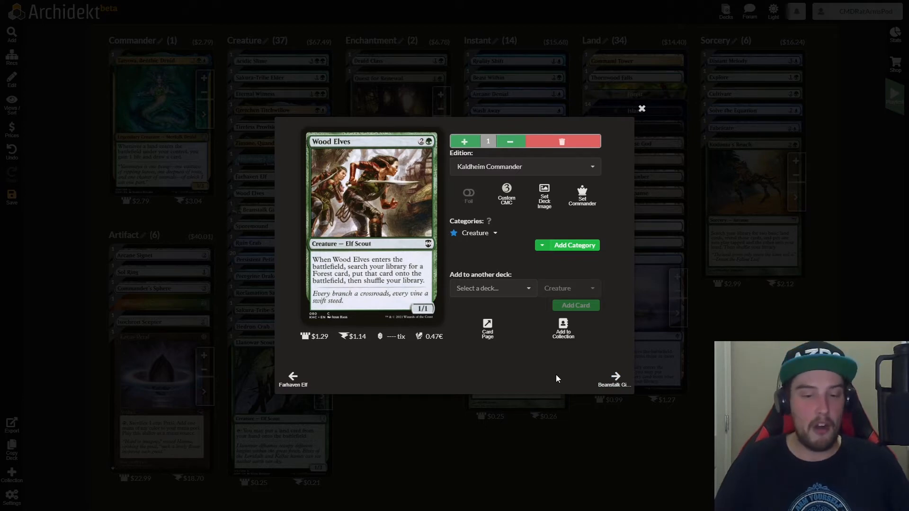
{"action": "left_click", "coordinate": [615, 376]}
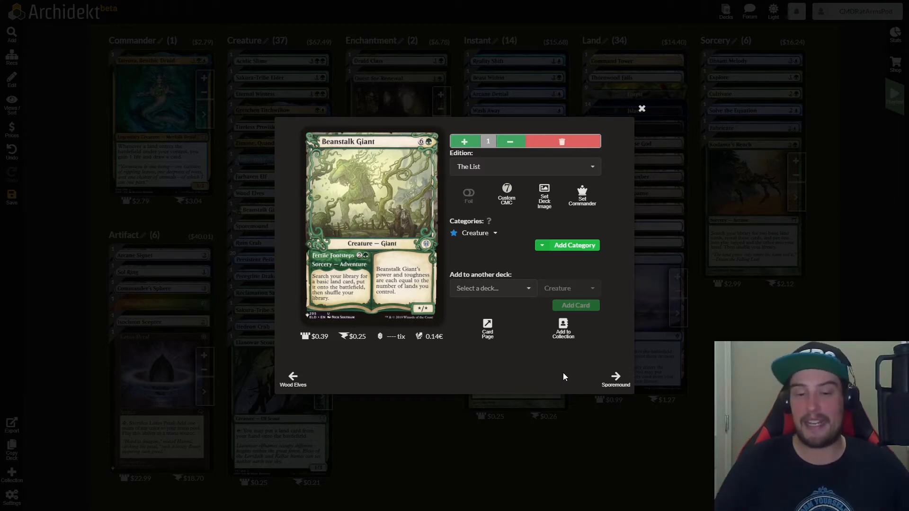
{"action": "left_click", "coordinate": [615, 376]}
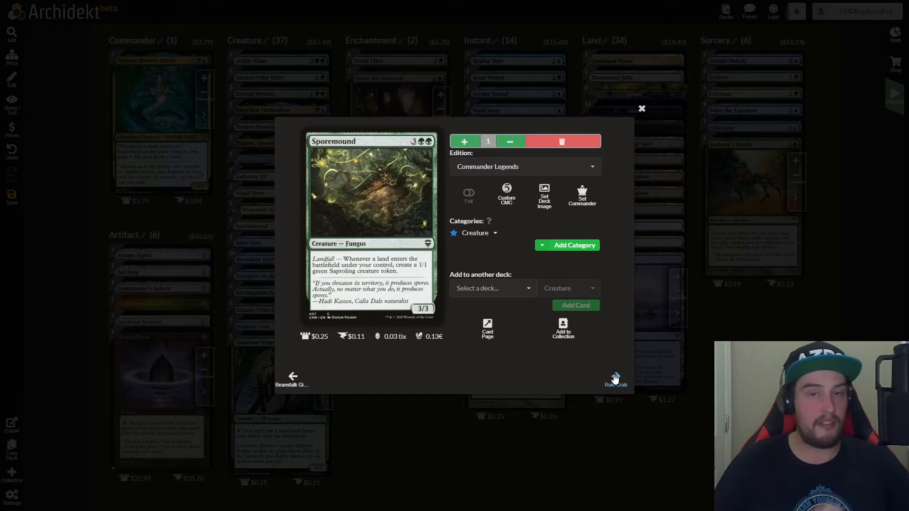
Advance to Rain Crab and then Peregrine Drake's card details.
{"action": "left_click", "coordinate": [614, 377]}
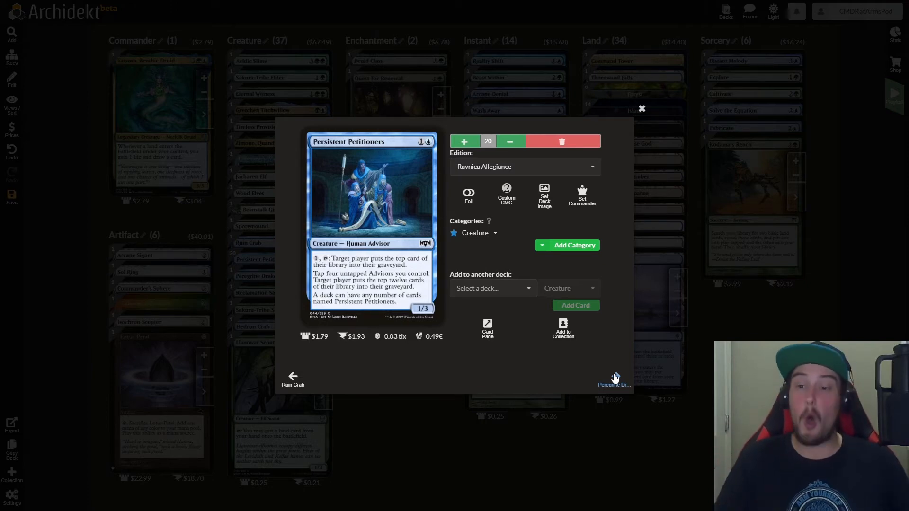
{"action": "left_click", "coordinate": [614, 379]}
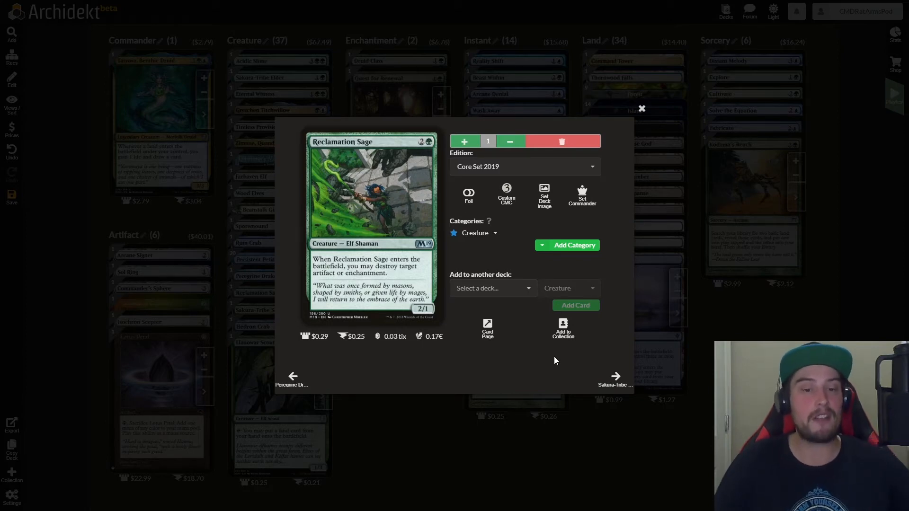
{"action": "mouse_move", "coordinate": [560, 365]}
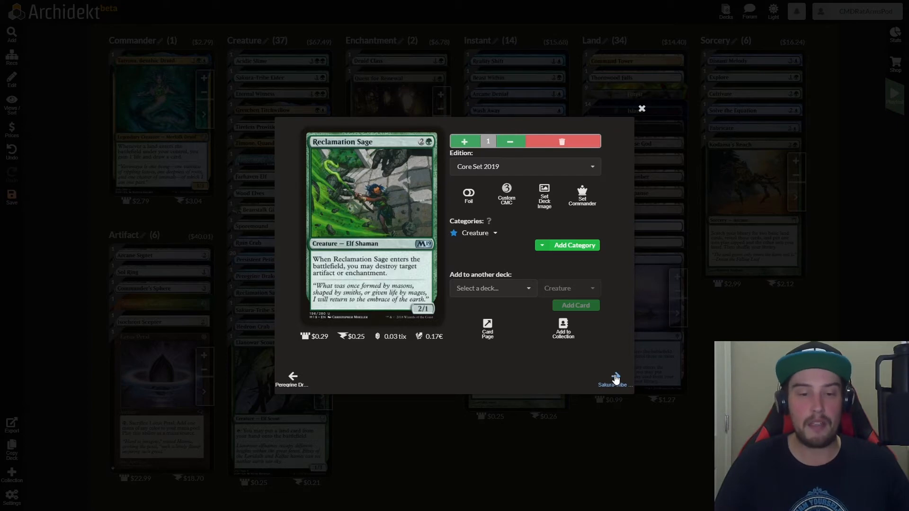
Advance to Sakura-Tribe Scout and Hedron Crab's card details.
{"action": "left_click", "coordinate": [616, 377]}
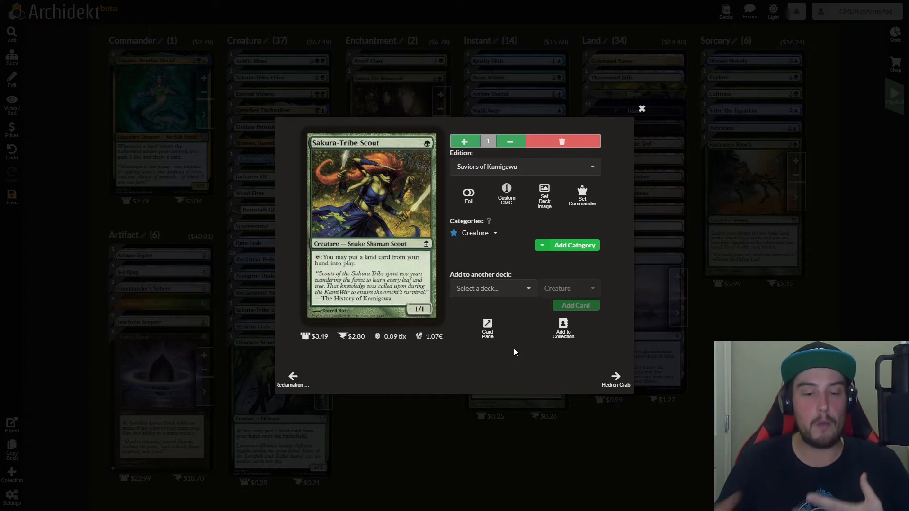
{"action": "left_click", "coordinate": [615, 376]}
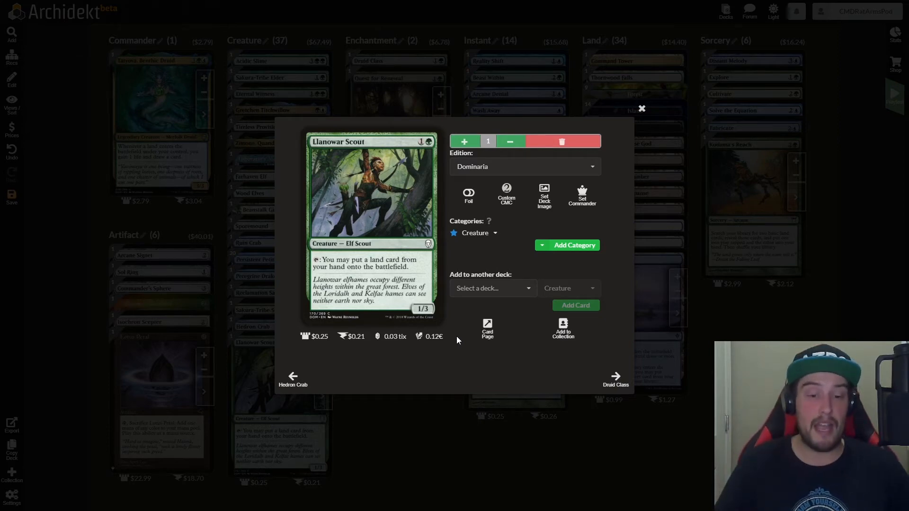
{"action": "mouse_move", "coordinate": [631, 113]}
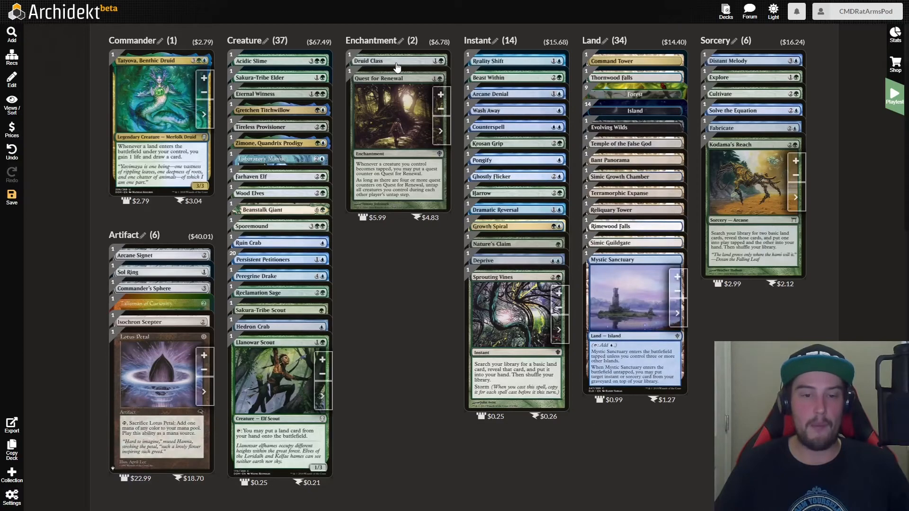
{"action": "left_click", "coordinate": [368, 61]}
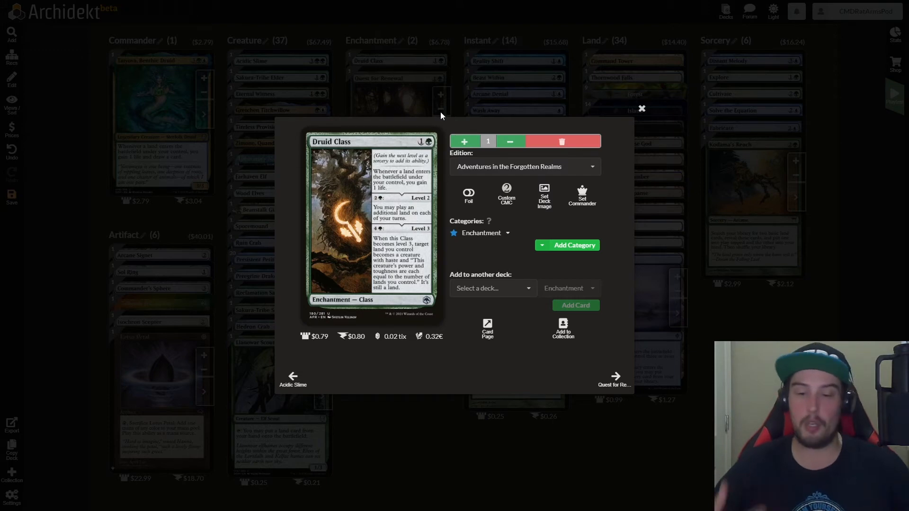
{"action": "mouse_move", "coordinate": [596, 327]}
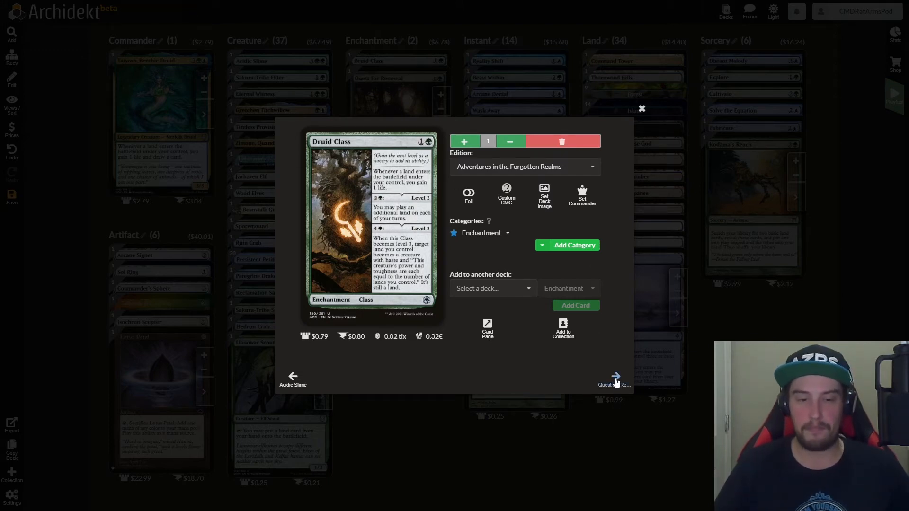
Advance from Druid Class to Quest for Renewal from Worldwake.
{"action": "left_click", "coordinate": [616, 377]}
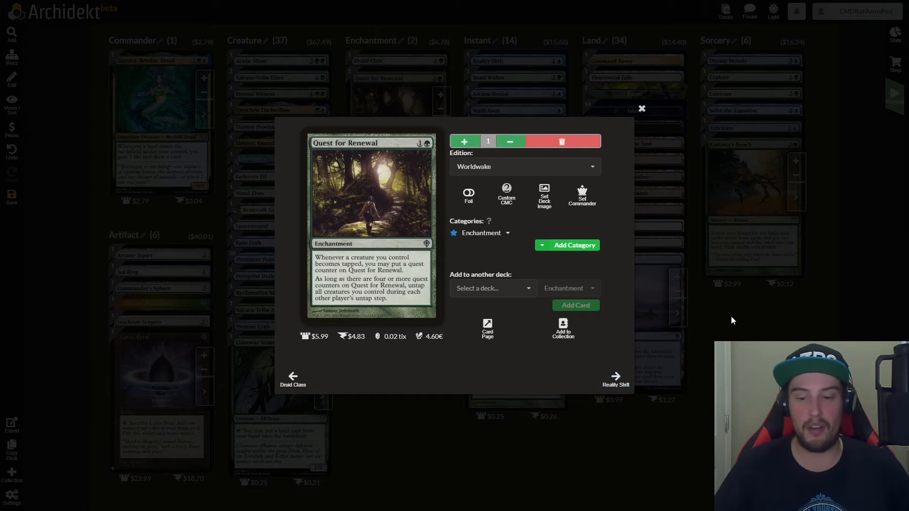
{"action": "mouse_move", "coordinate": [596, 185]}
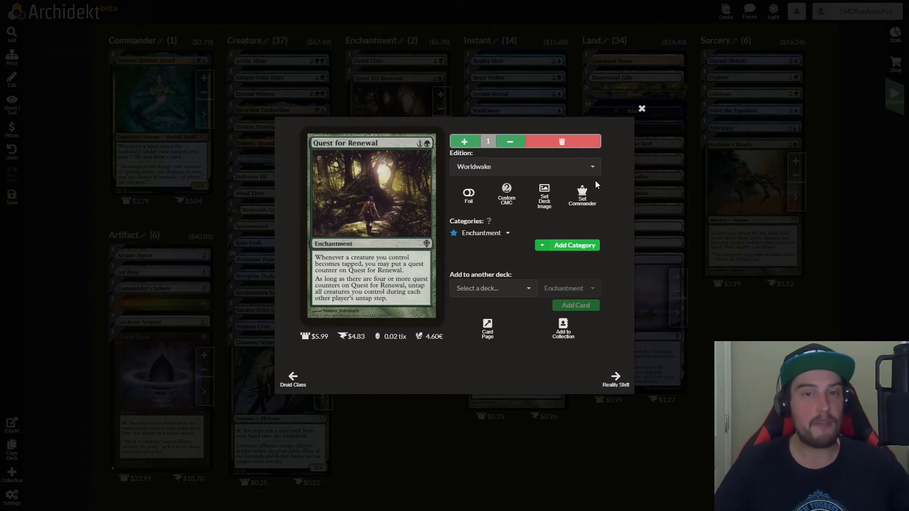
{"action": "mouse_move", "coordinate": [601, 153]}
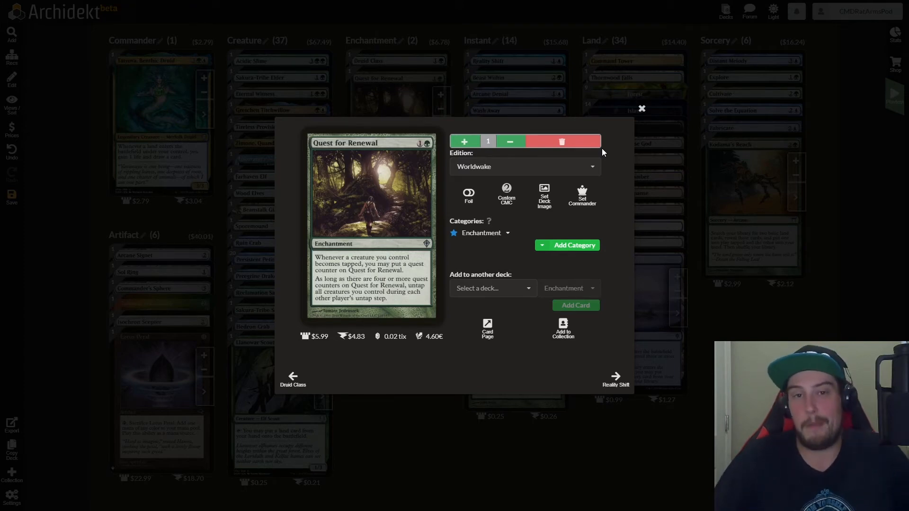
{"action": "mouse_move", "coordinate": [642, 110]}
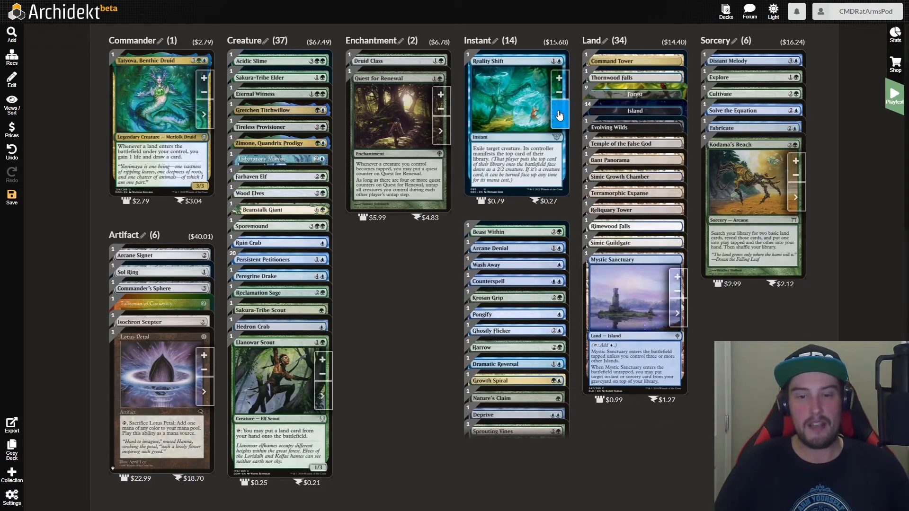
Show Reality Shift's details from the top of the Instant column.
{"action": "left_click", "coordinate": [516, 104]}
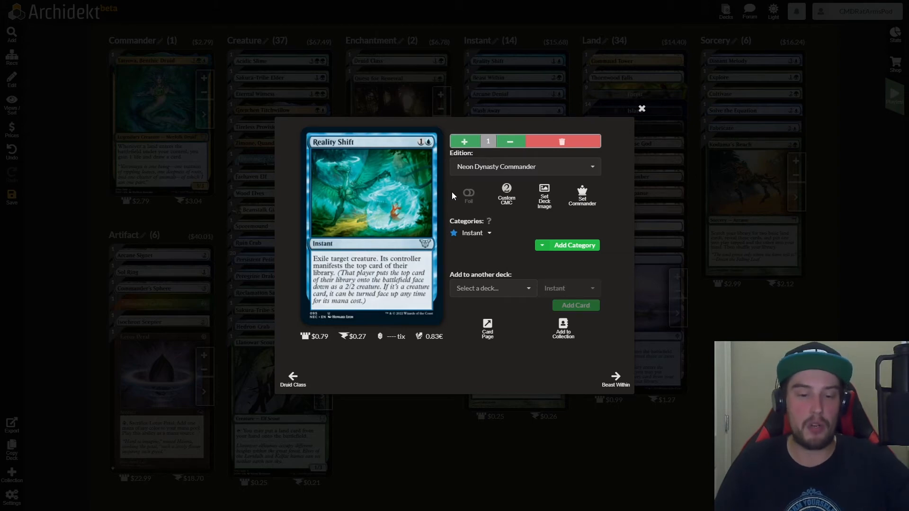
{"action": "mouse_move", "coordinate": [491, 218]}
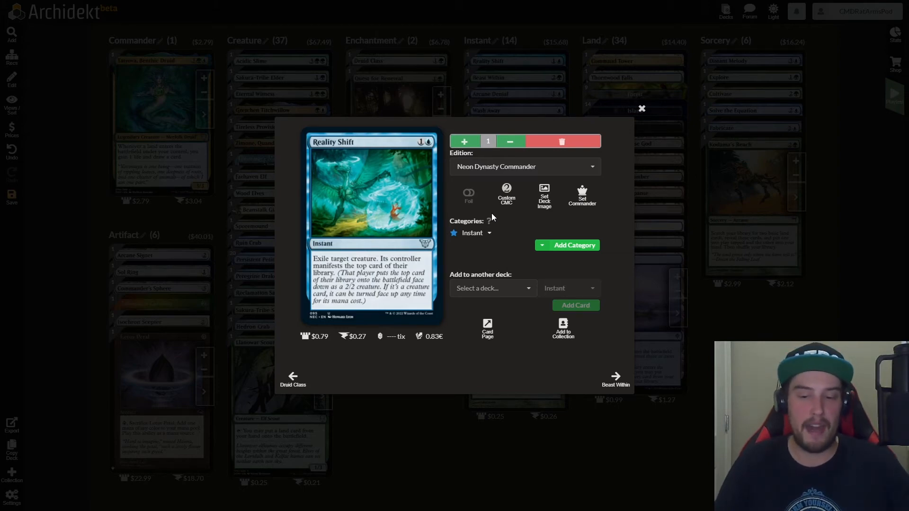
{"action": "mouse_move", "coordinate": [616, 379]}
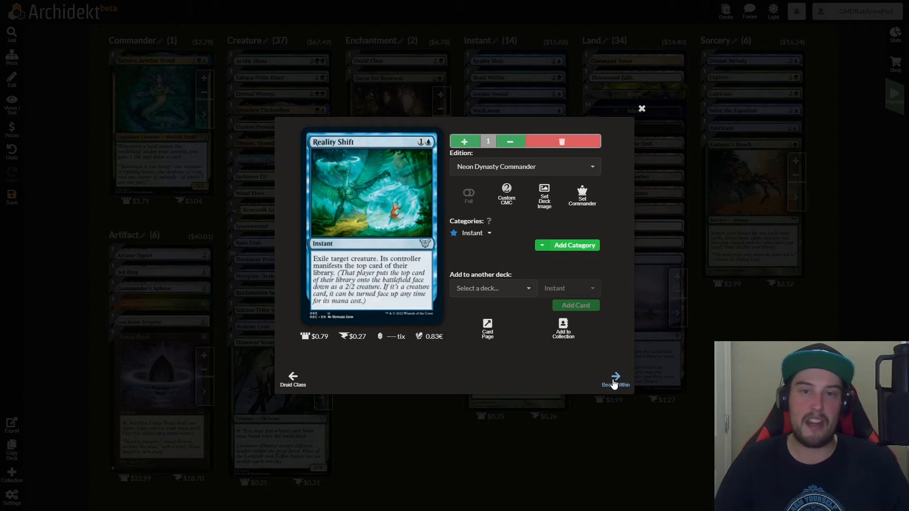
Advance through Beast Within, Arcane Denial and Wash Away to Counterspell.
{"action": "left_click", "coordinate": [616, 379]}
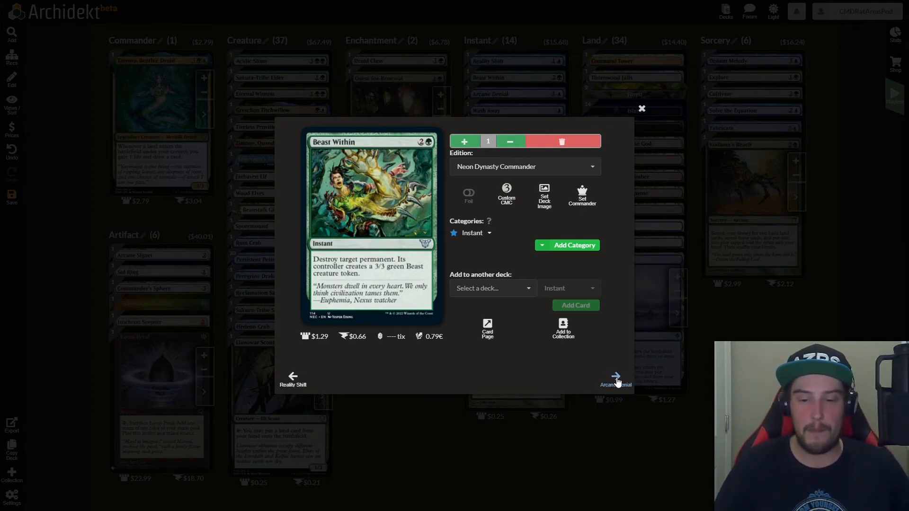
{"action": "left_click", "coordinate": [615, 376]}
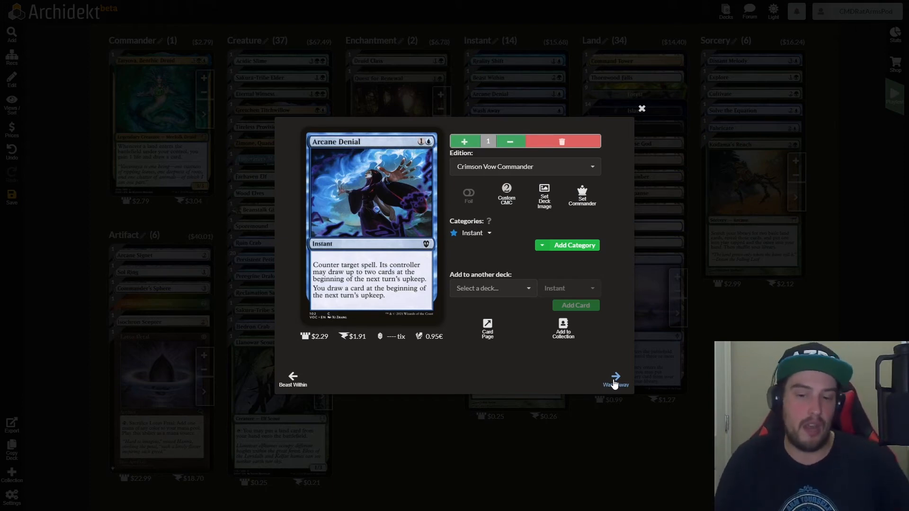
{"action": "left_click", "coordinate": [616, 376]}
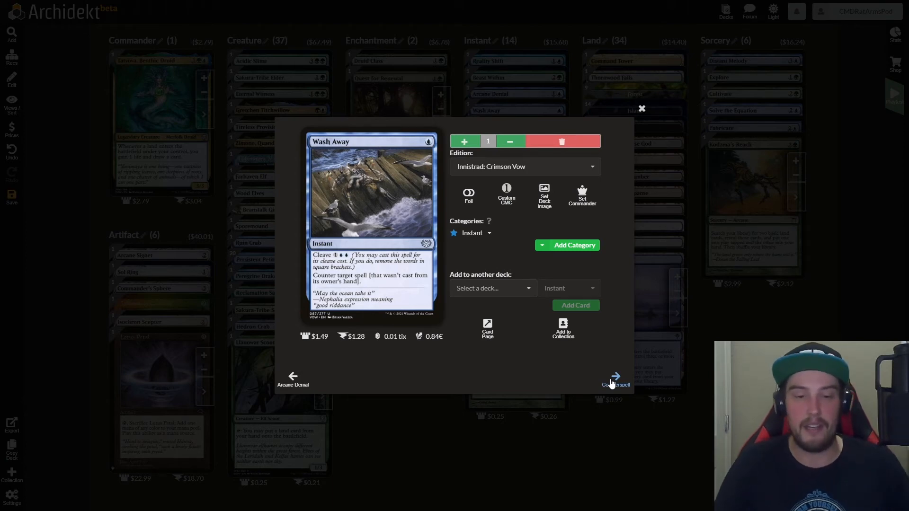
{"action": "left_click", "coordinate": [615, 376]}
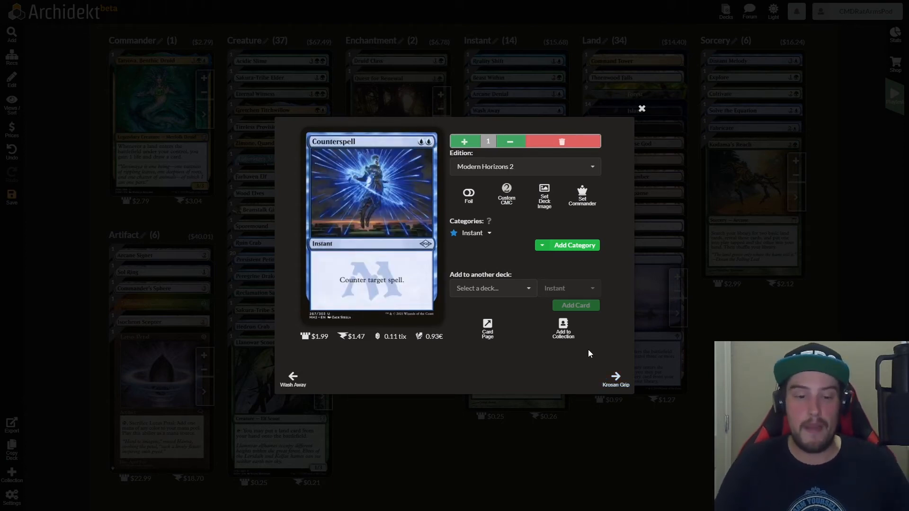
Advance to Krosan Grip and then Pongify's card details.
{"action": "left_click", "coordinate": [615, 376]}
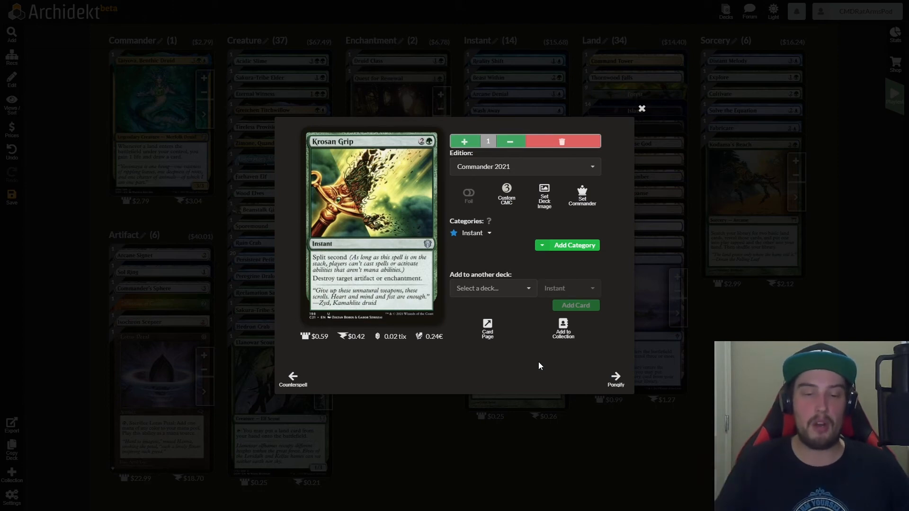
{"action": "mouse_move", "coordinate": [615, 378]}
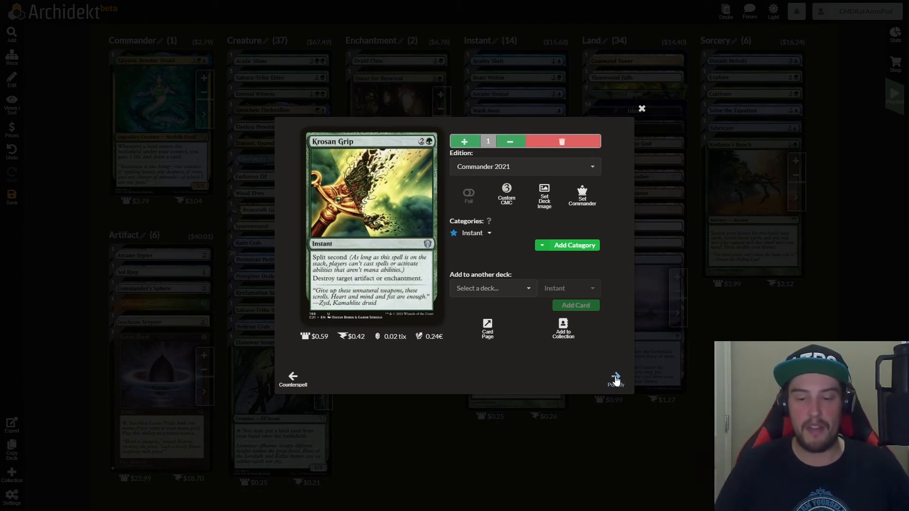
{"action": "left_click", "coordinate": [615, 375]}
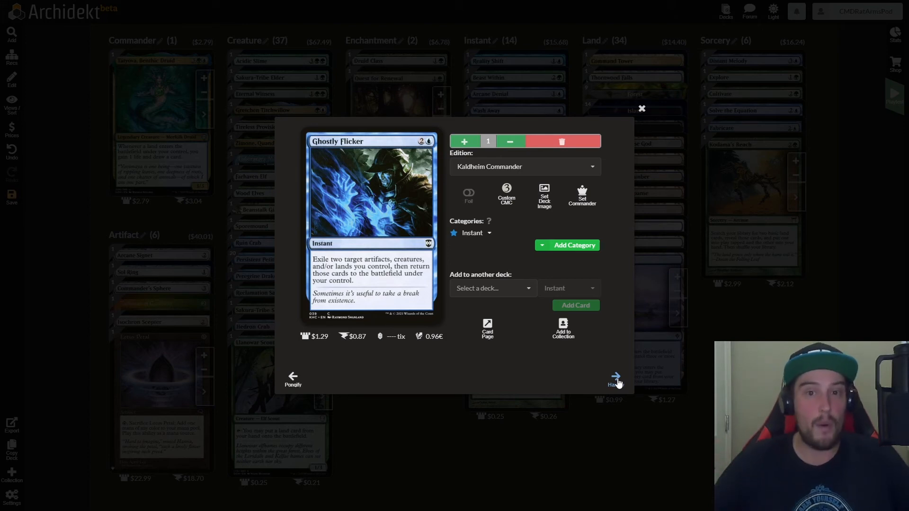
Advance through the instants Harrow, Dramatic Reversal and Growth Spiral to reach Nature's Claim.
{"action": "left_click", "coordinate": [616, 376]}
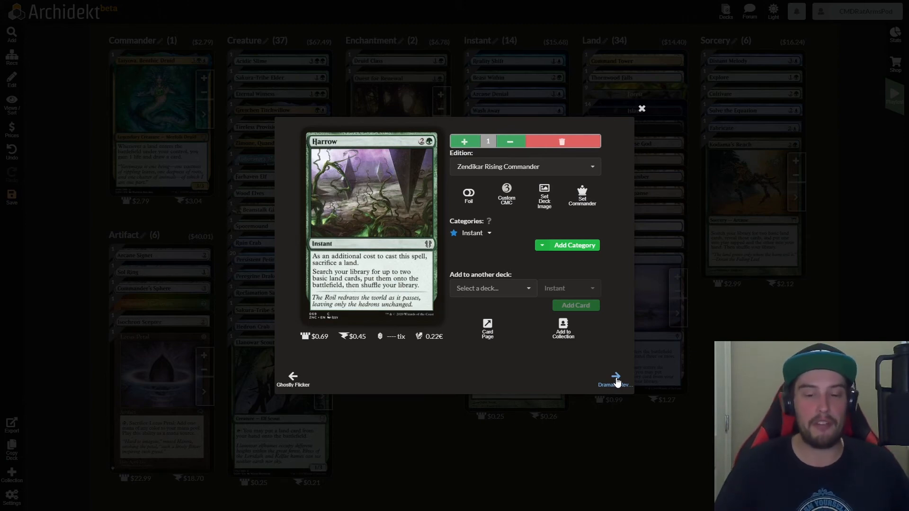
{"action": "left_click", "coordinate": [615, 376]}
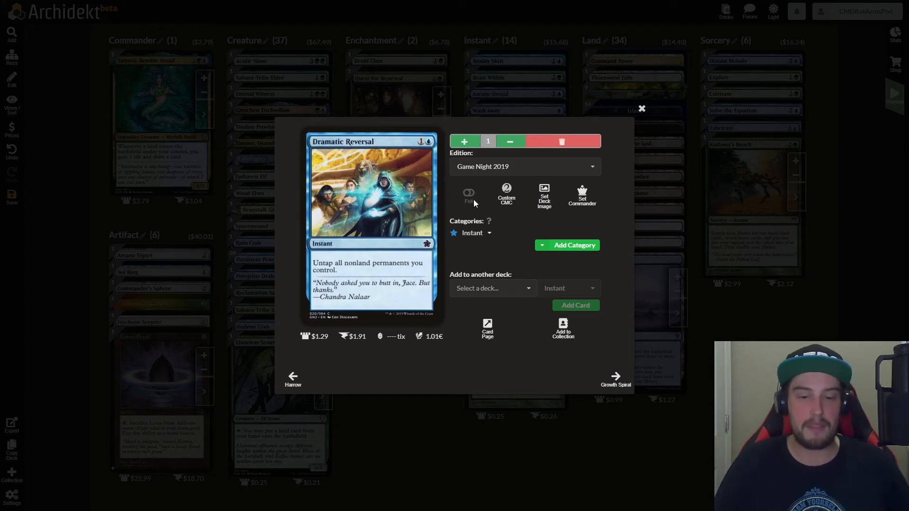
{"action": "mouse_move", "coordinate": [615, 380]}
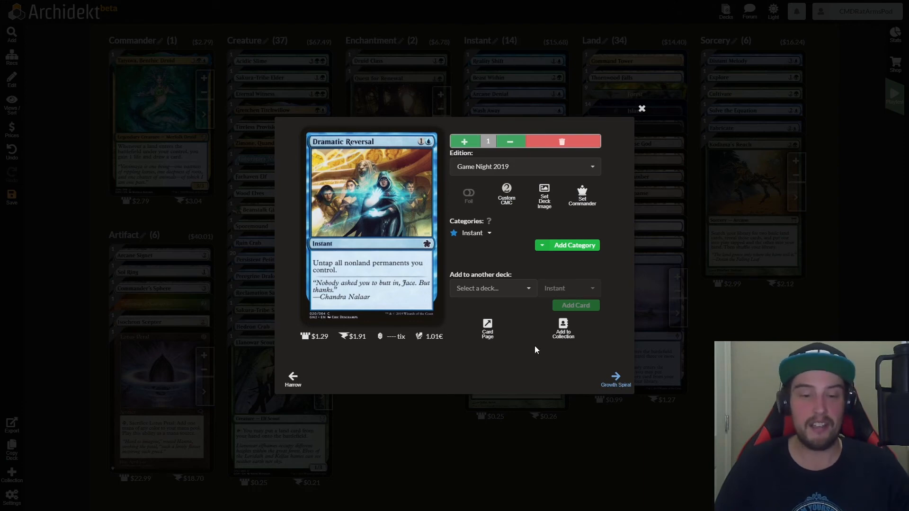
{"action": "left_click", "coordinate": [615, 375]}
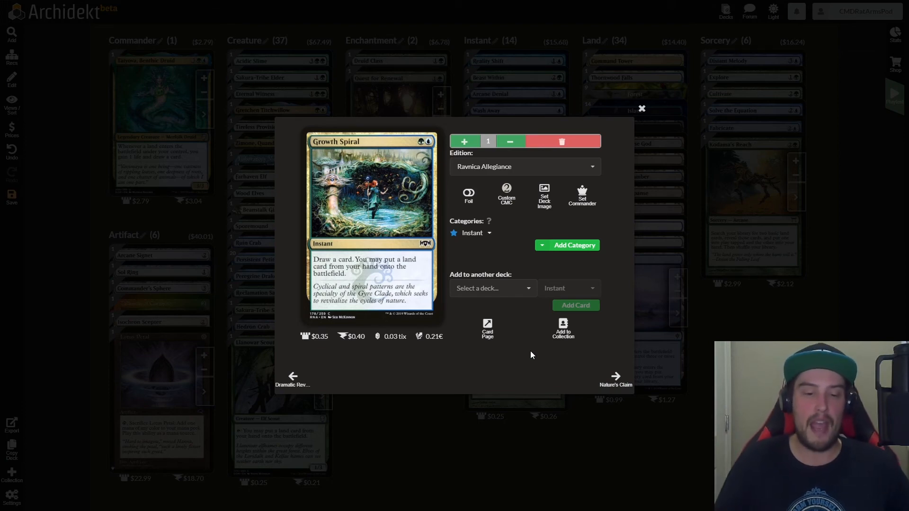
{"action": "left_click", "coordinate": [615, 376]}
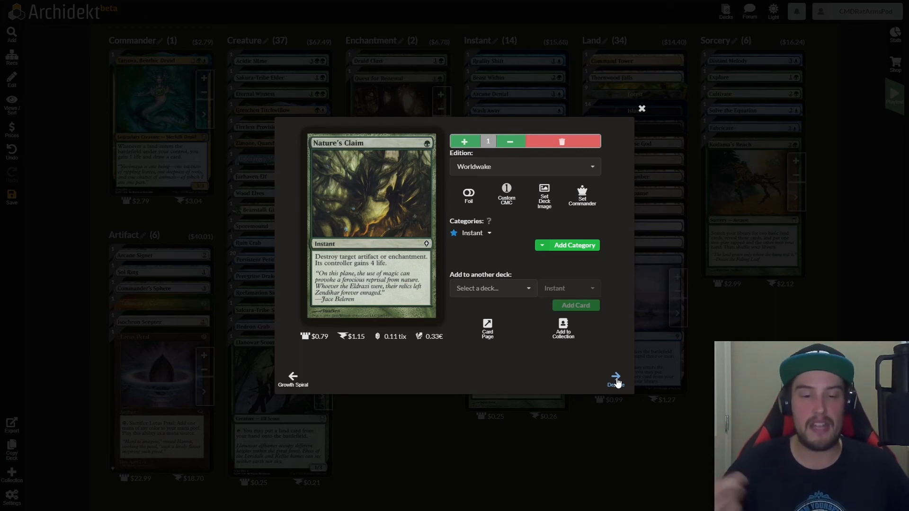
{"action": "mouse_move", "coordinate": [569, 301]}
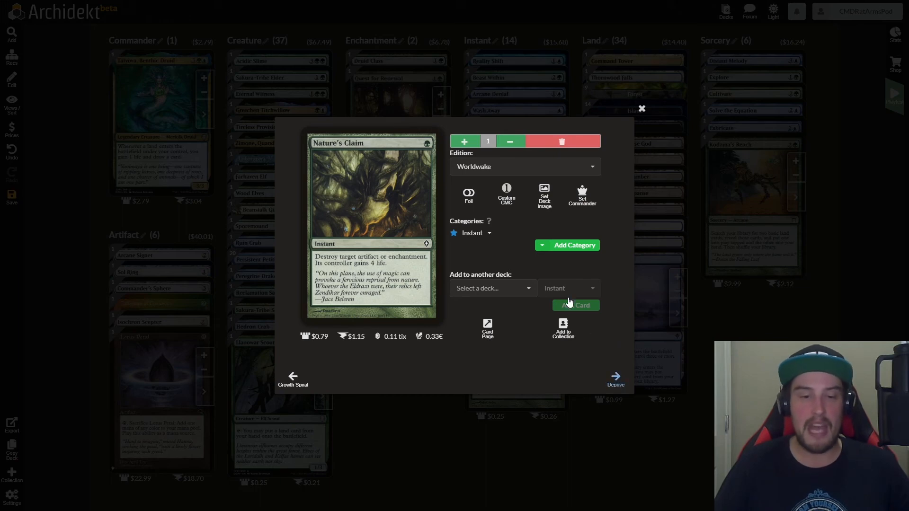
Advance past Deprive to the Sprouting Vines instant from Commander 2013.
{"action": "left_click", "coordinate": [615, 375]}
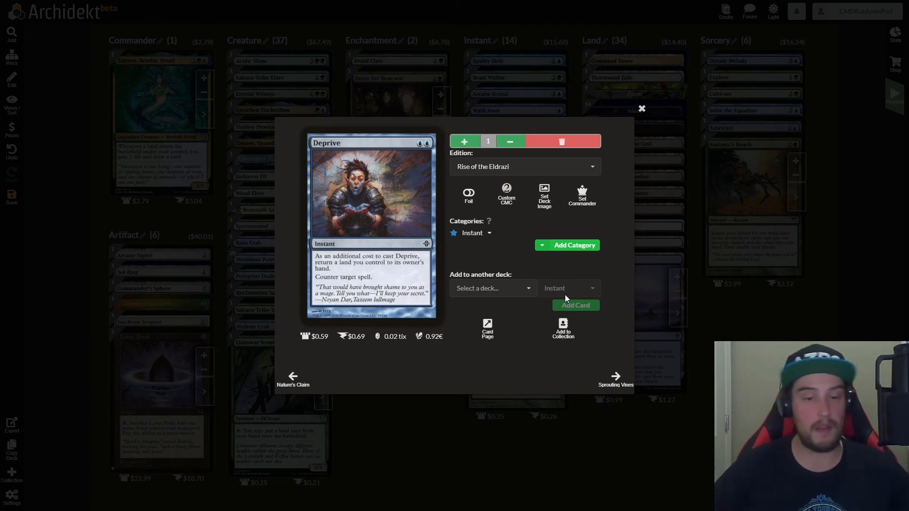
{"action": "mouse_move", "coordinate": [577, 313]}
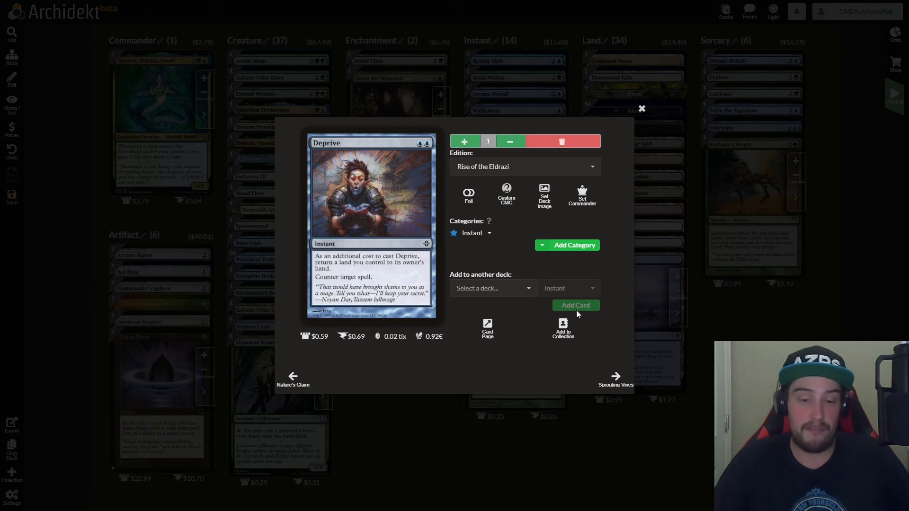
{"action": "left_click", "coordinate": [615, 376]}
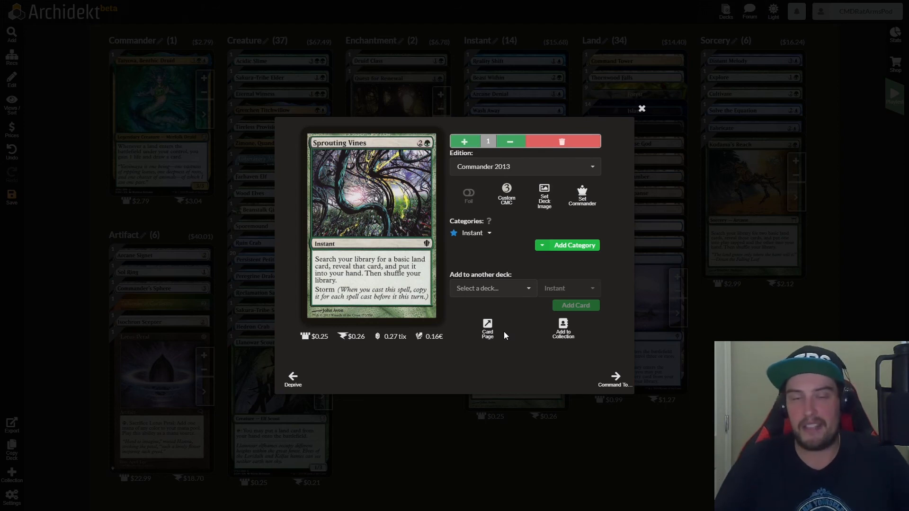
{"action": "mouse_move", "coordinate": [641, 110]}
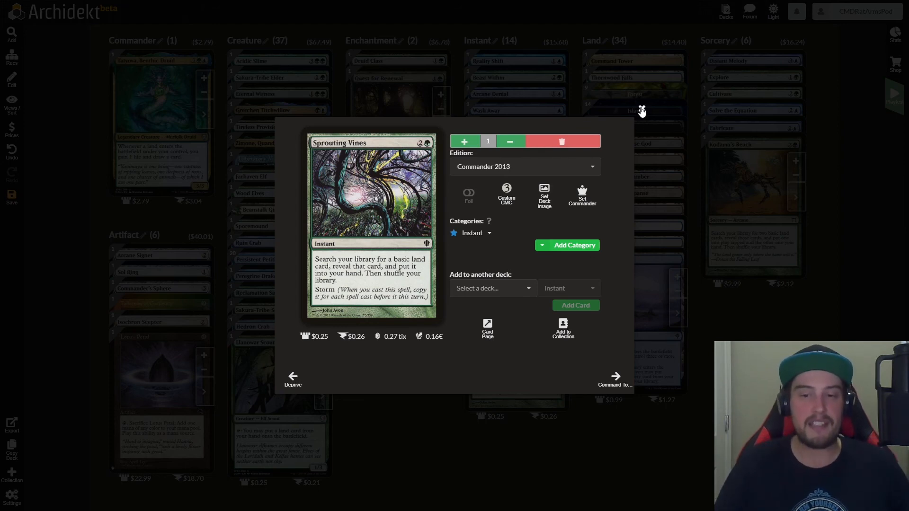
Close the Sprouting Vines card details to leave the instants.
{"action": "left_click", "coordinate": [641, 109]}
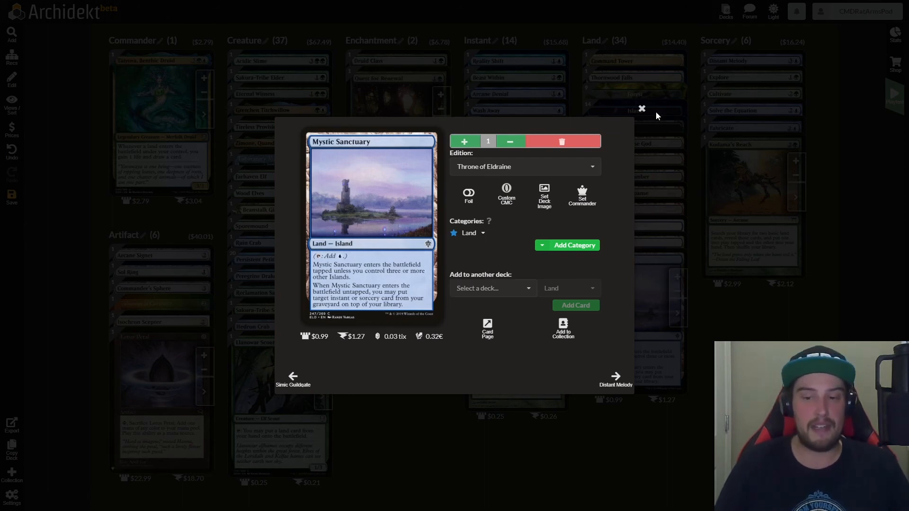
{"action": "mouse_move", "coordinate": [640, 110]}
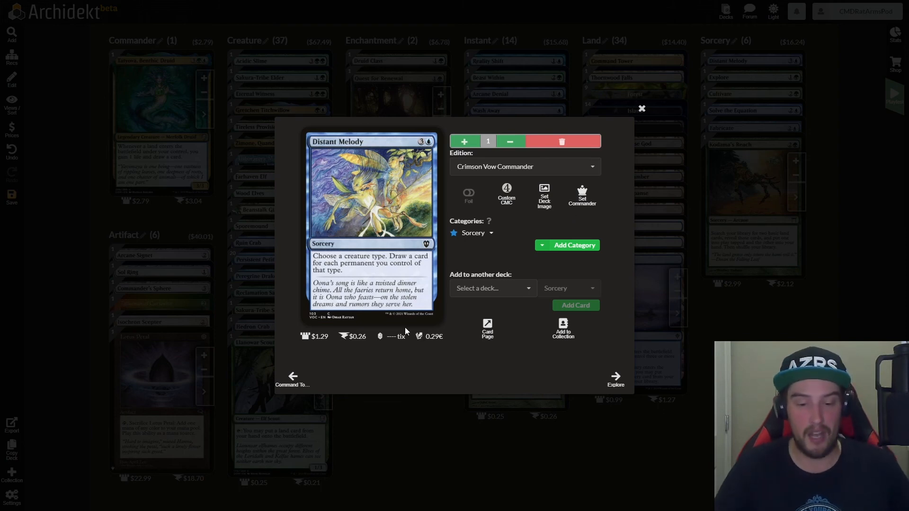
Advance through Explore, Cultivate, Solve the Equation, Fabricate and Kodama's Reach, then return to the deck overview.
{"action": "left_click", "coordinate": [615, 376]}
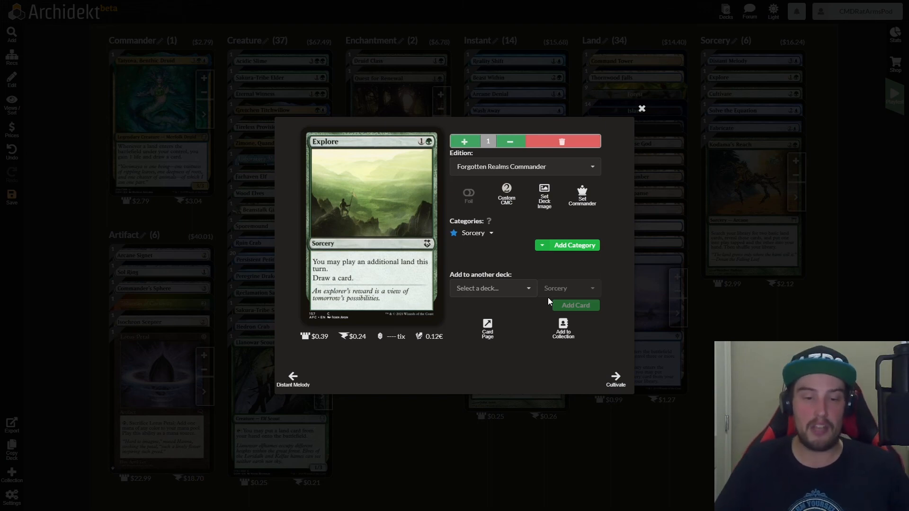
{"action": "left_click", "coordinate": [614, 377]}
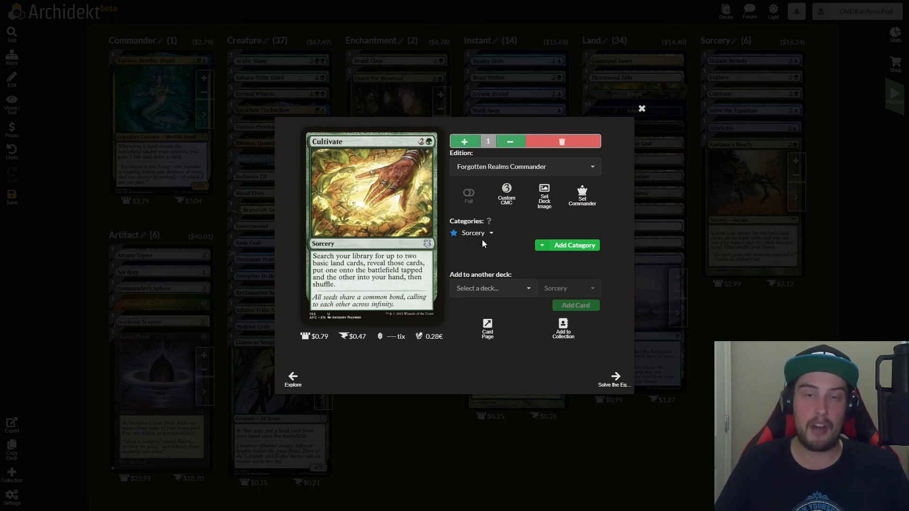
{"action": "mouse_move", "coordinate": [615, 376]}
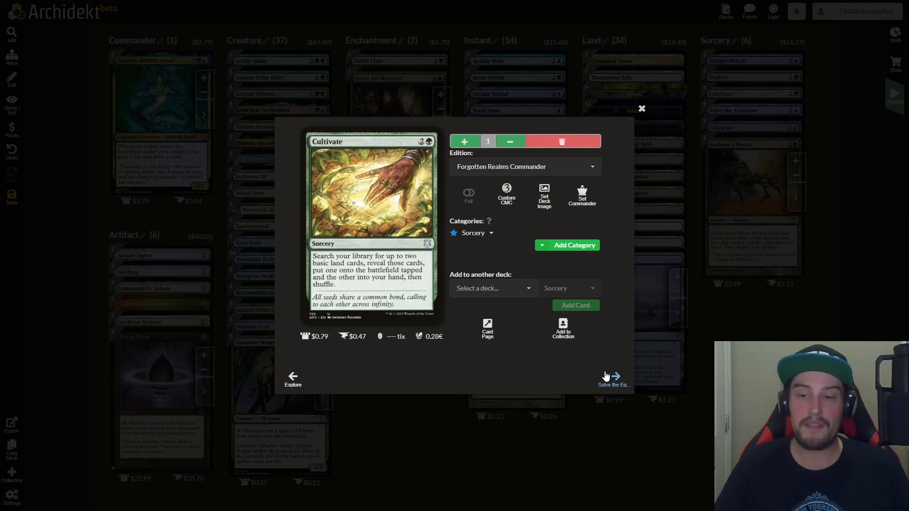
{"action": "left_click", "coordinate": [616, 376]}
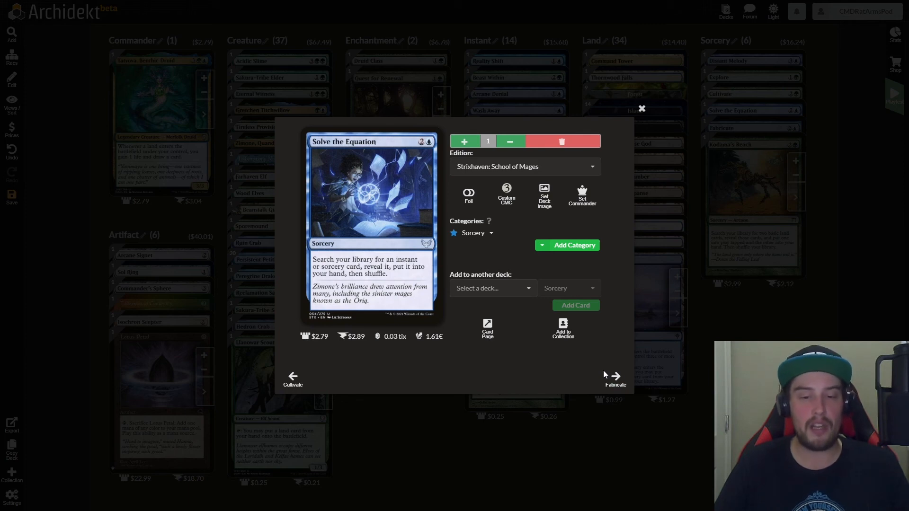
{"action": "left_click", "coordinate": [616, 375]}
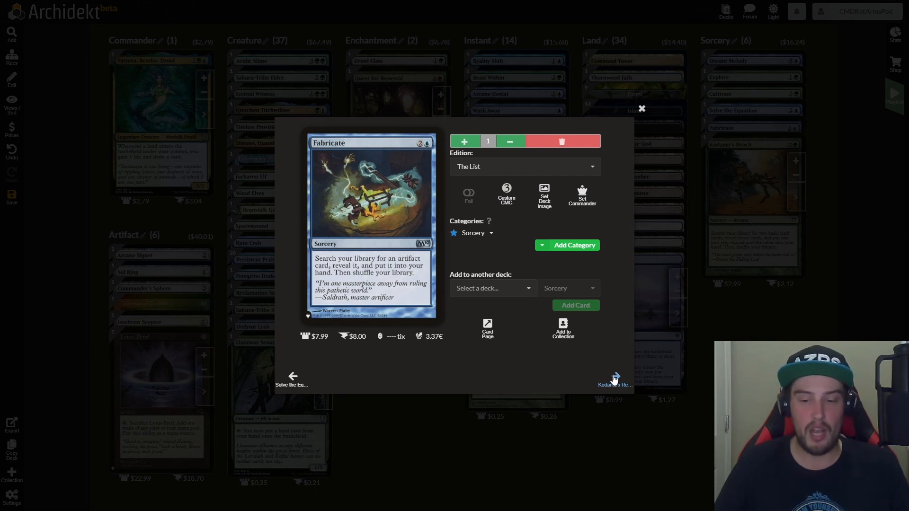
{"action": "left_click", "coordinate": [615, 376]}
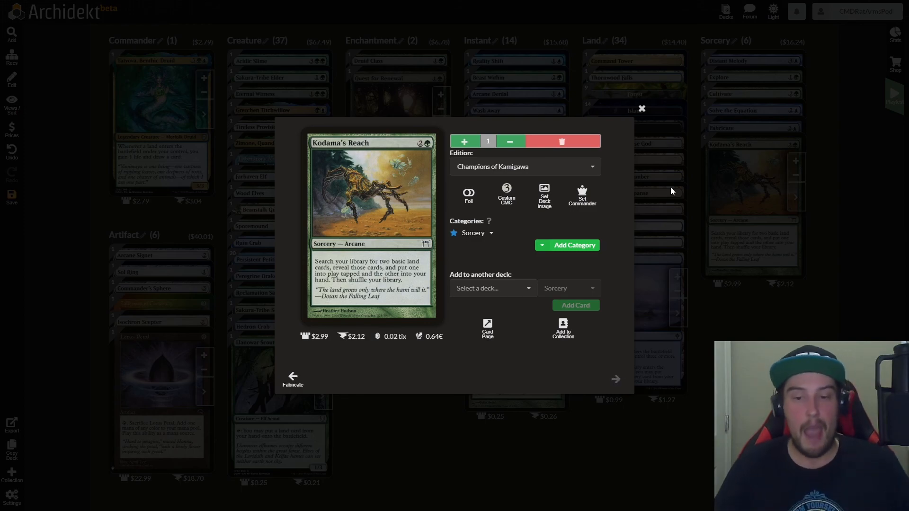
{"action": "left_click", "coordinate": [641, 109]}
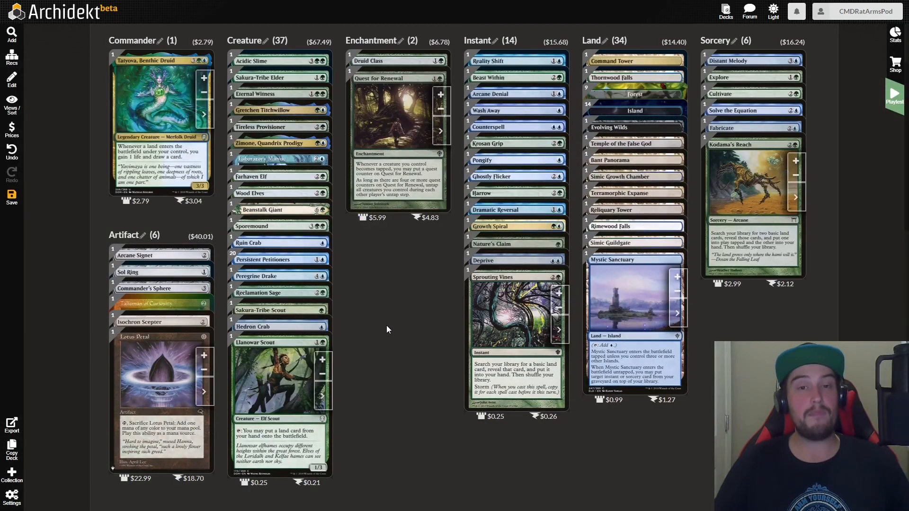